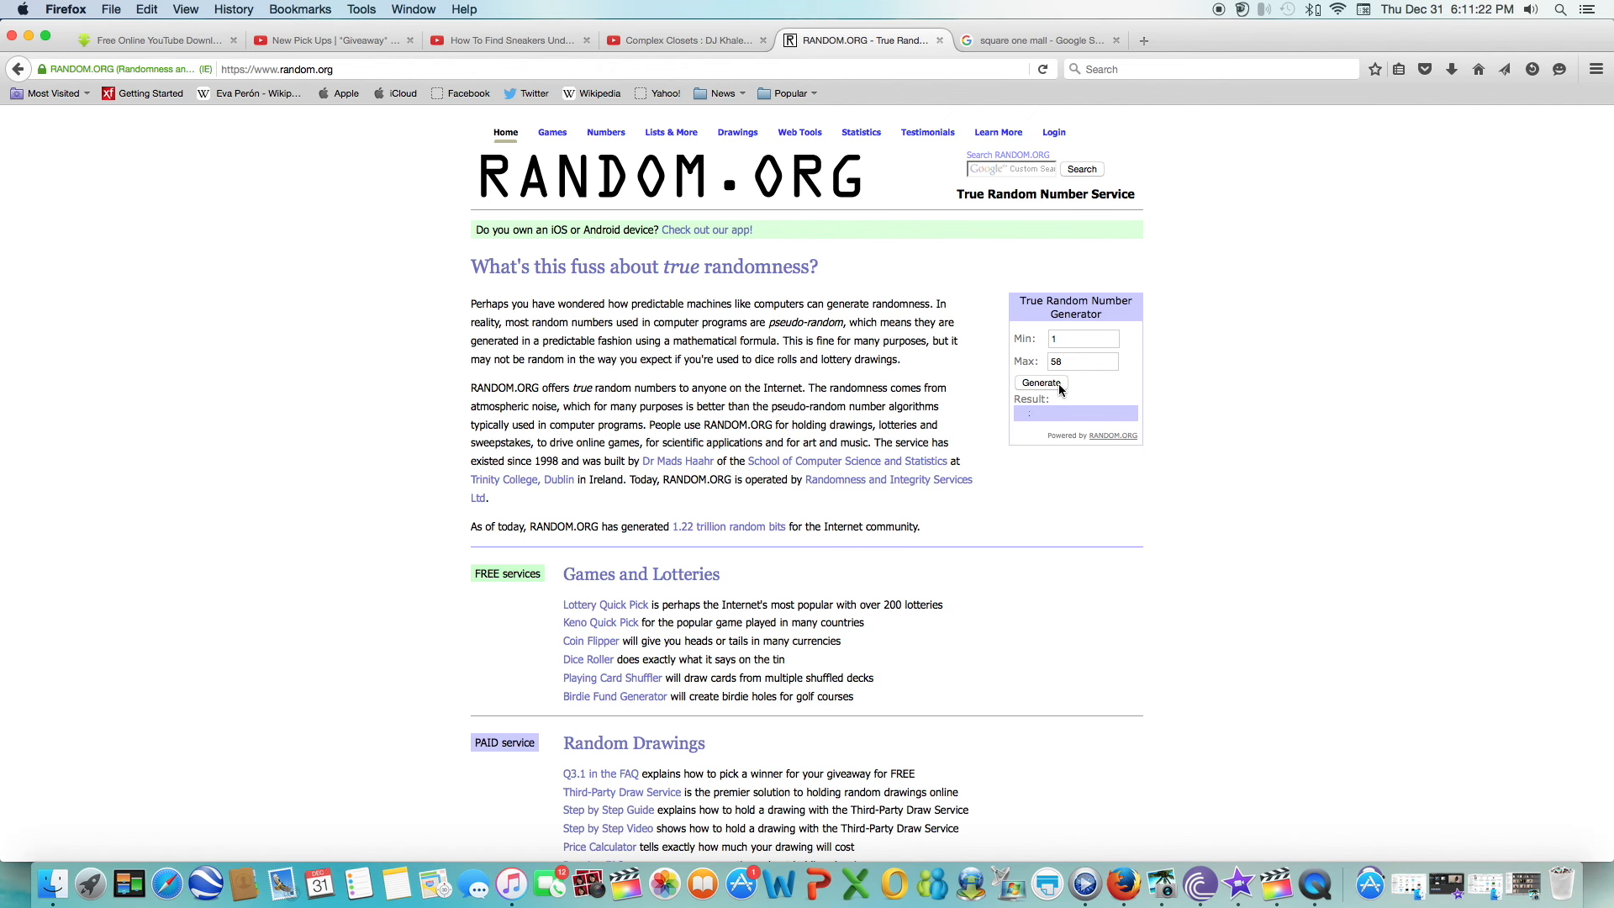
Generate a random number from 1 to 58 (result 1) and return to the giveaway video.
click(1041, 383)
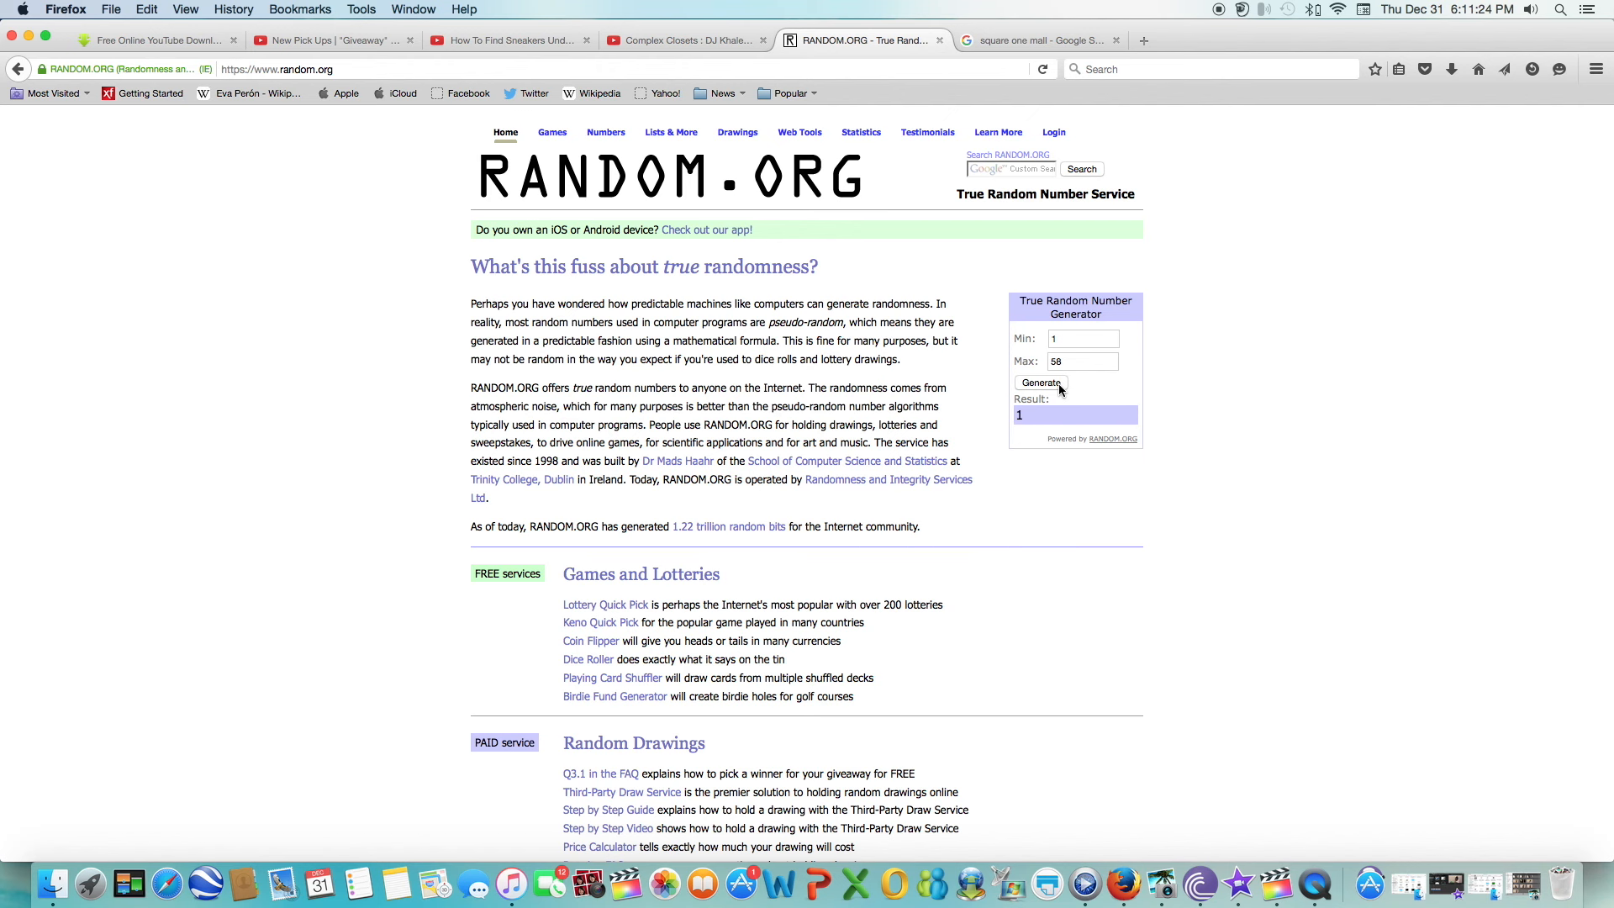
mouse_move(1030, 418)
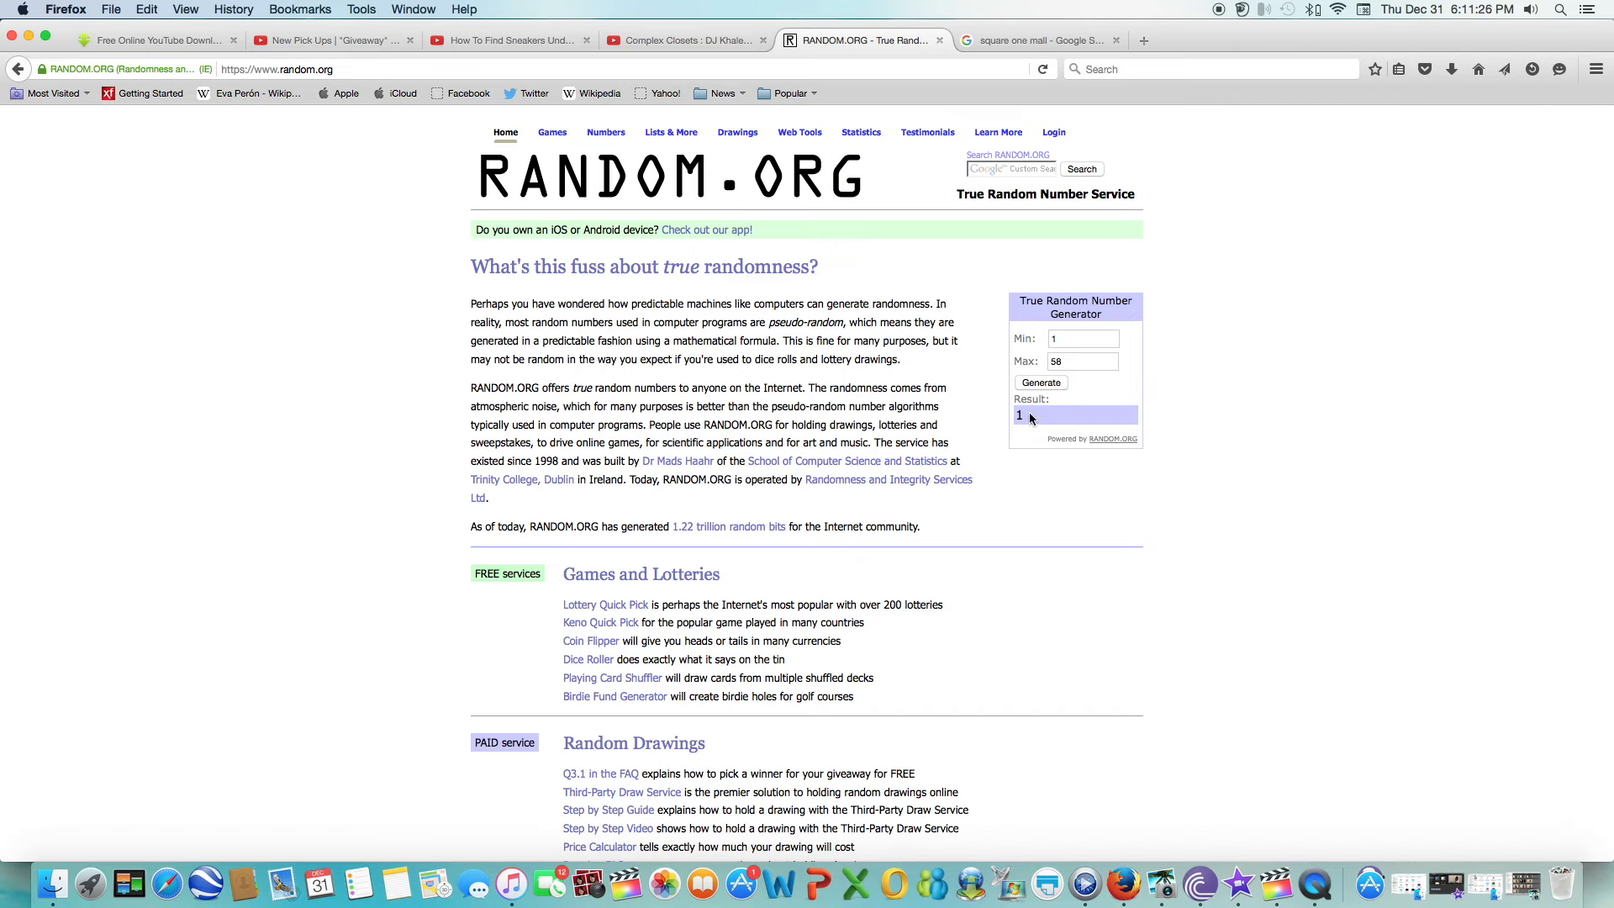
mouse_move(1046, 304)
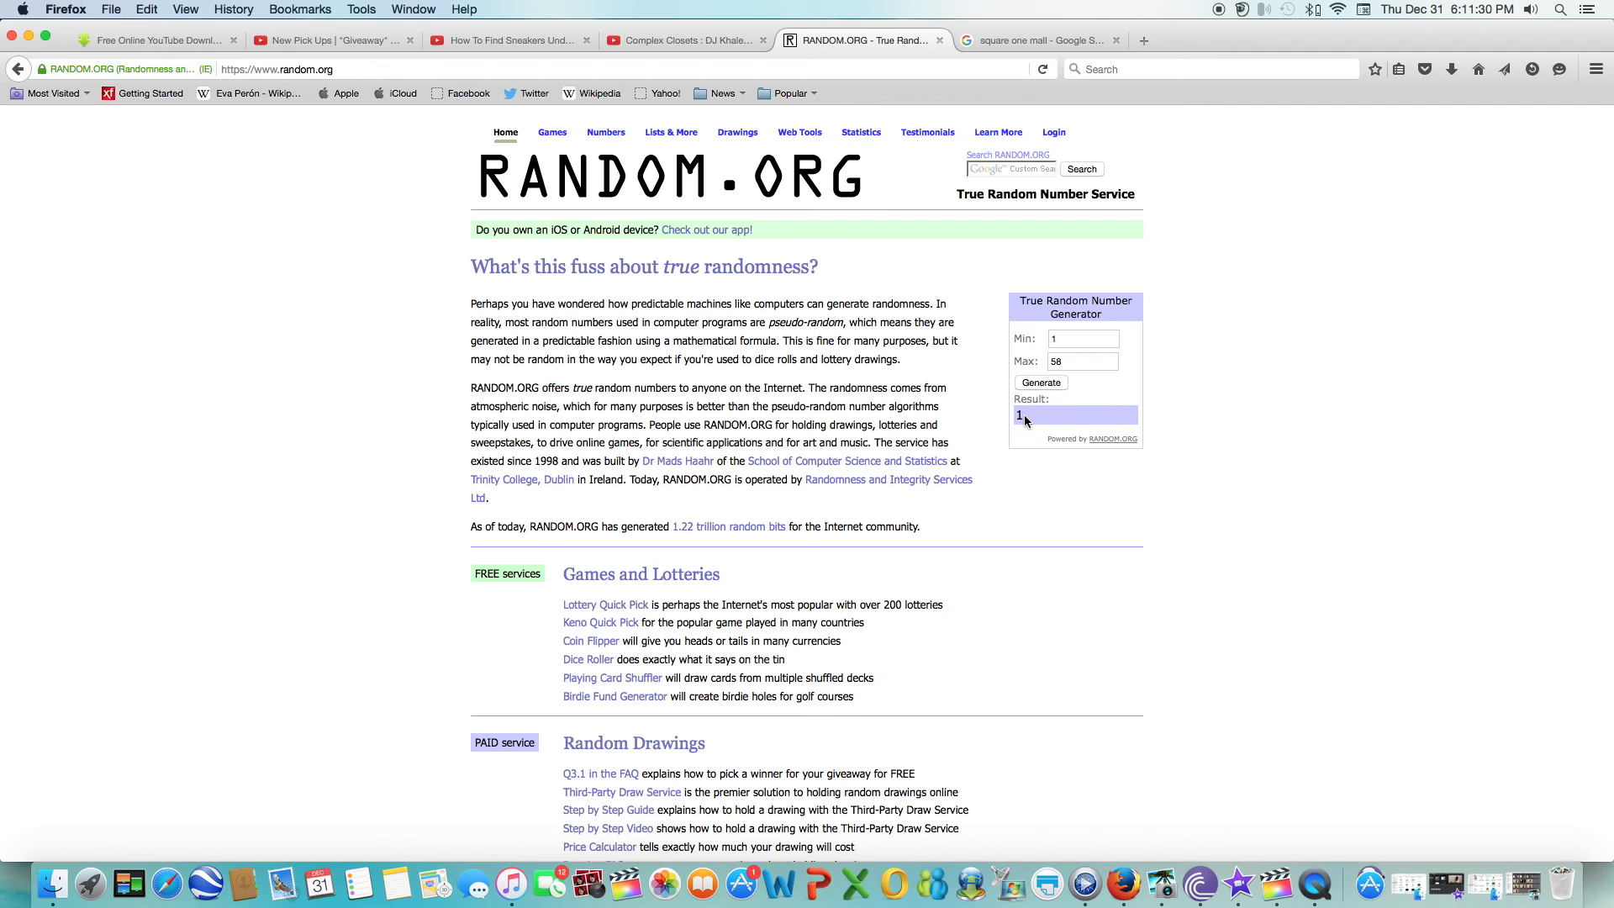
click(331, 41)
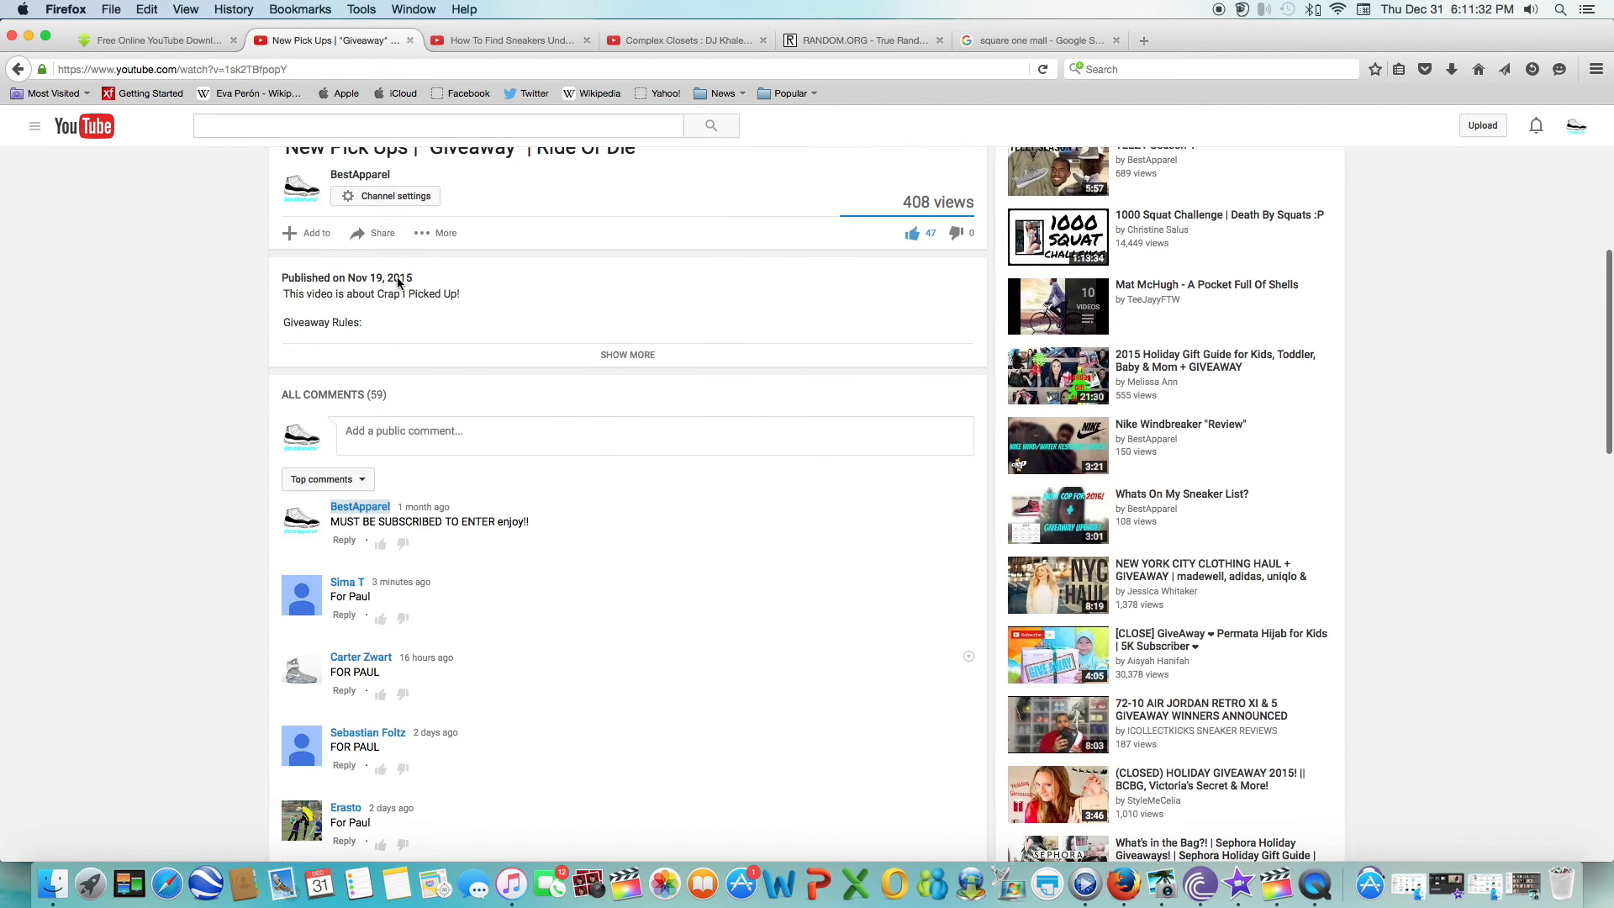
scroll(up, 3)
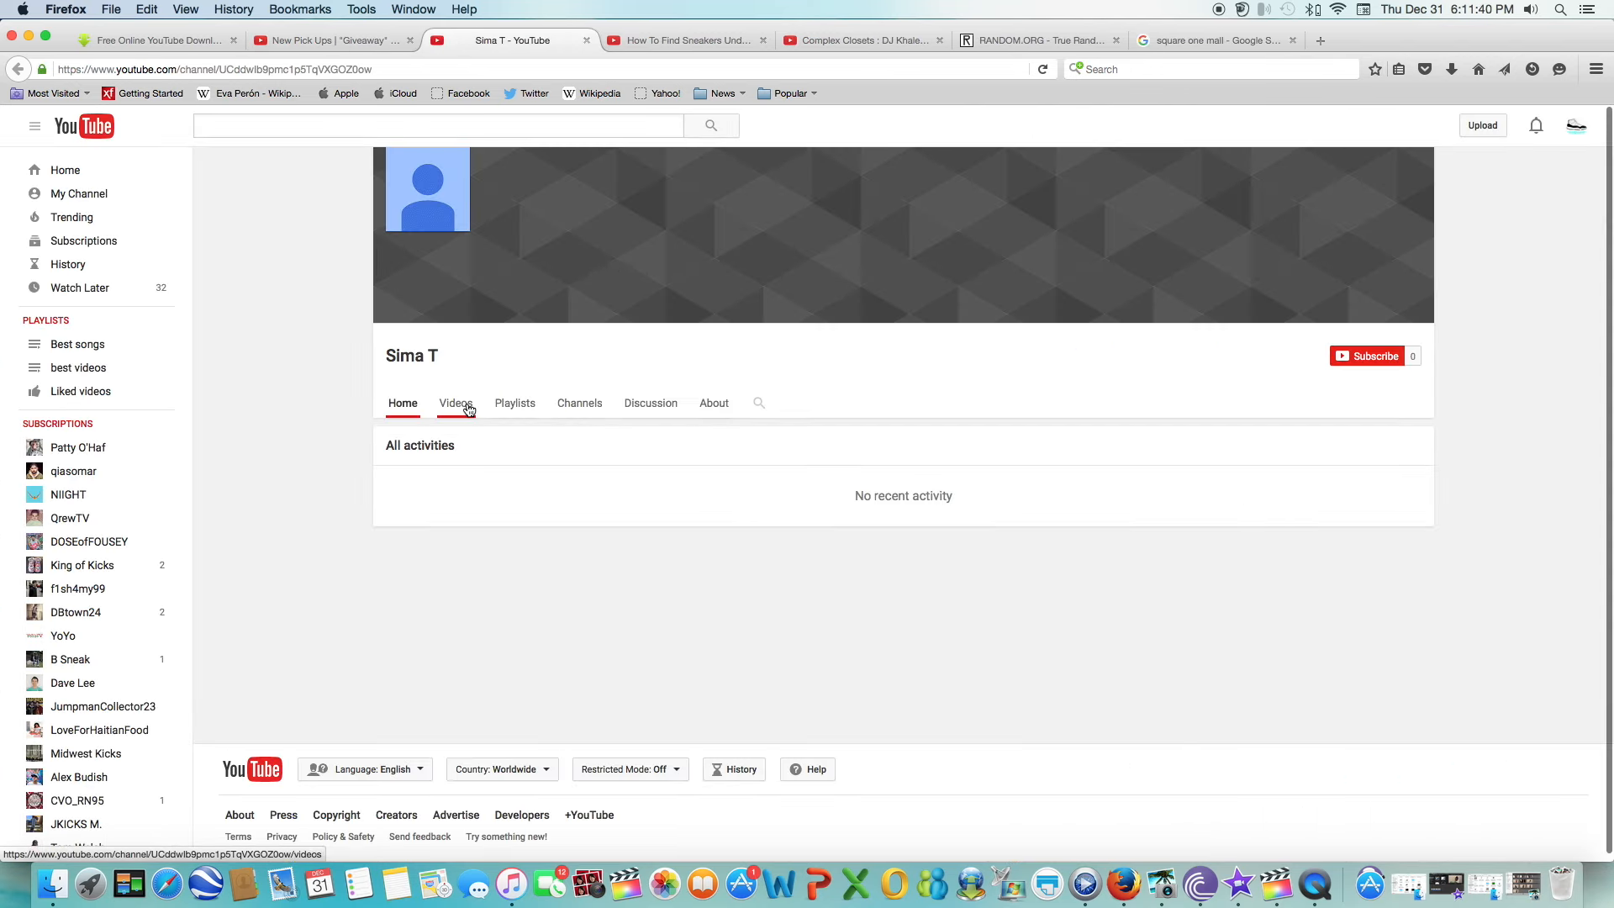
click(455, 402)
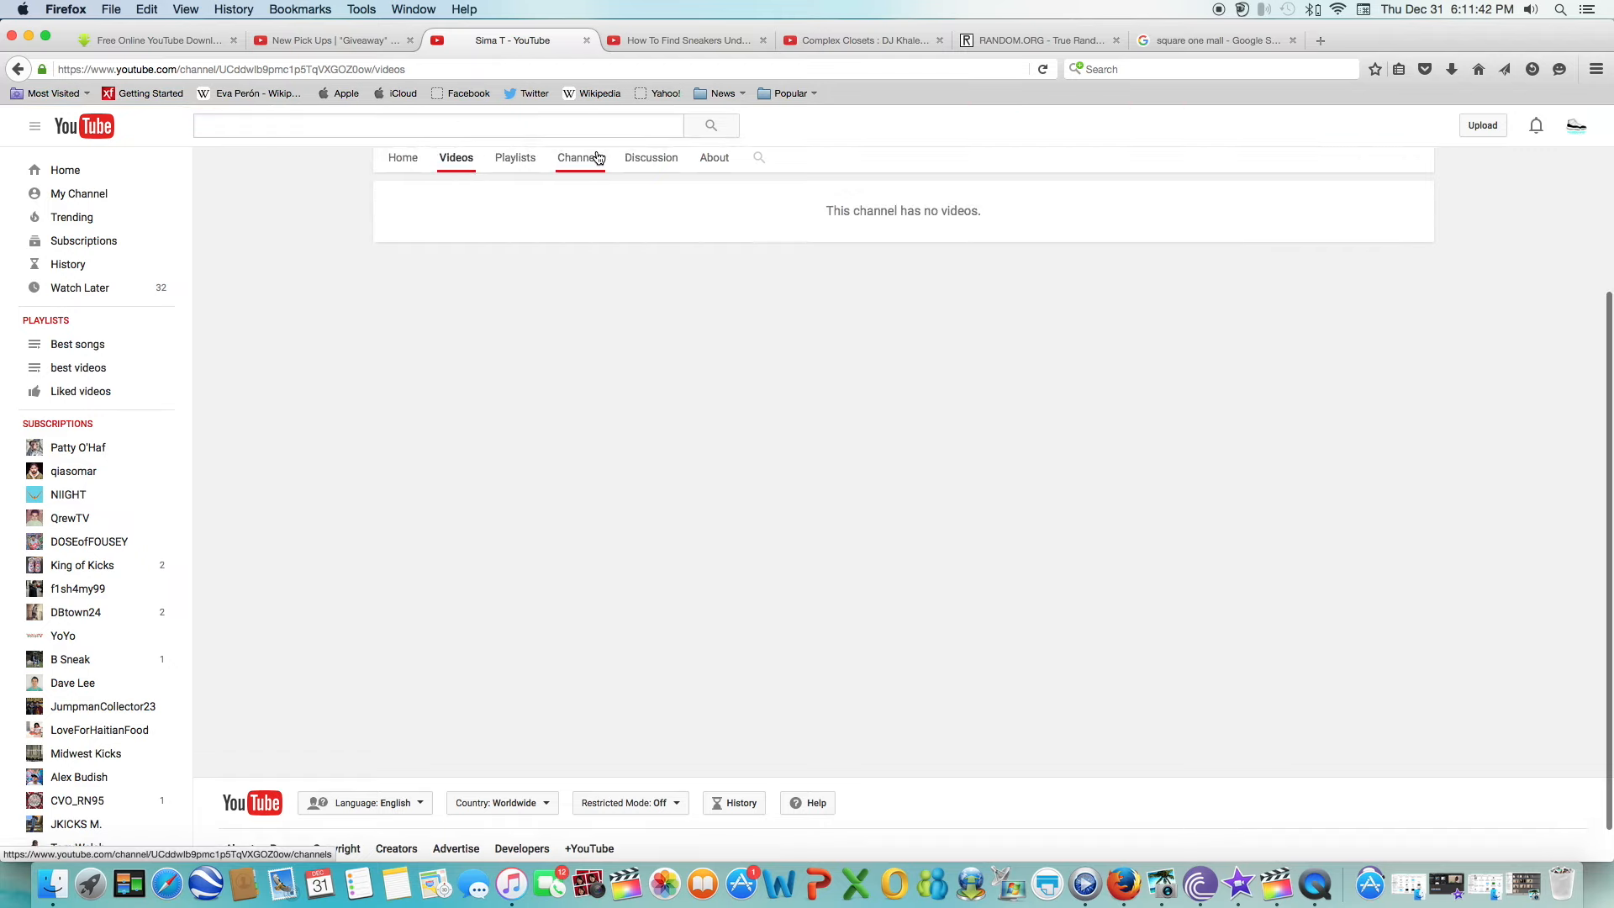
click(580, 157)
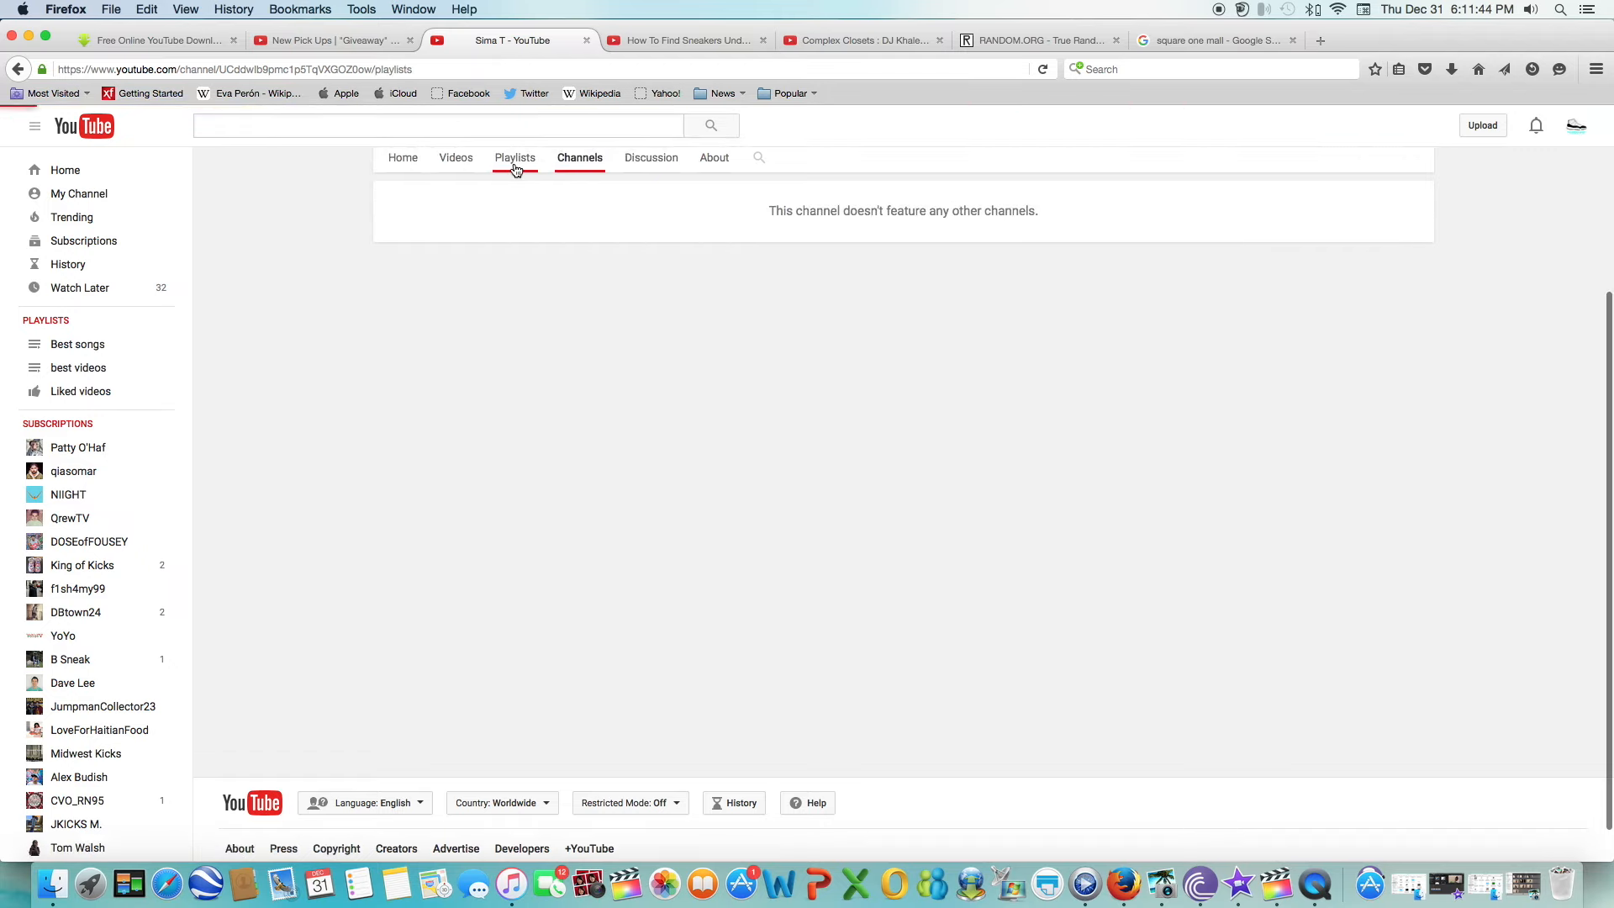
click(713, 157)
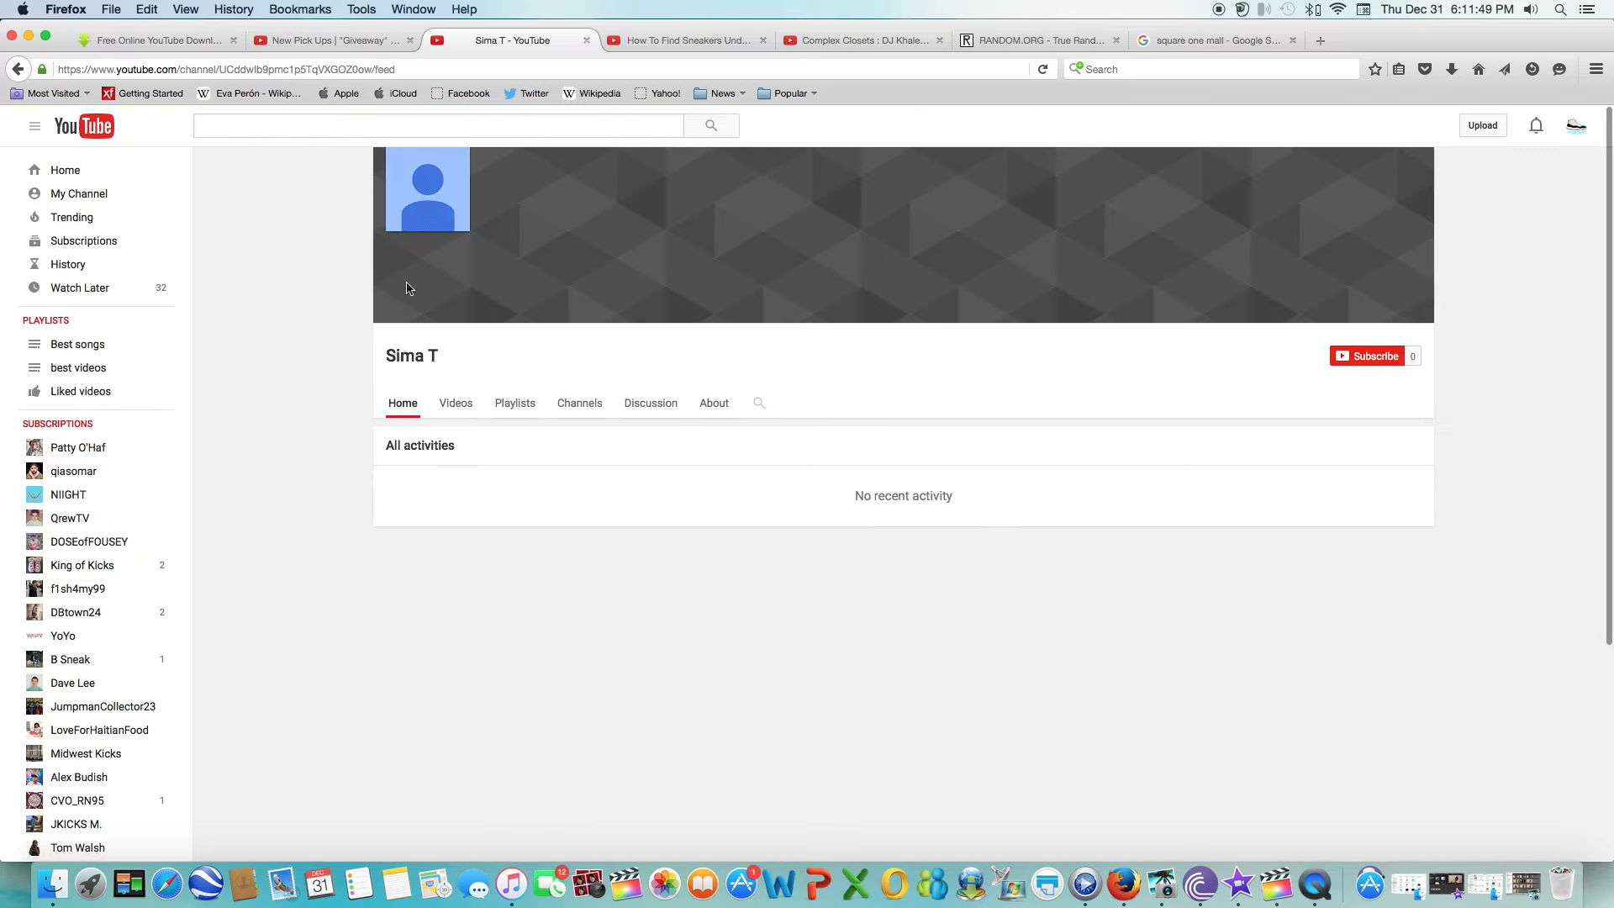
mouse_move(542, 440)
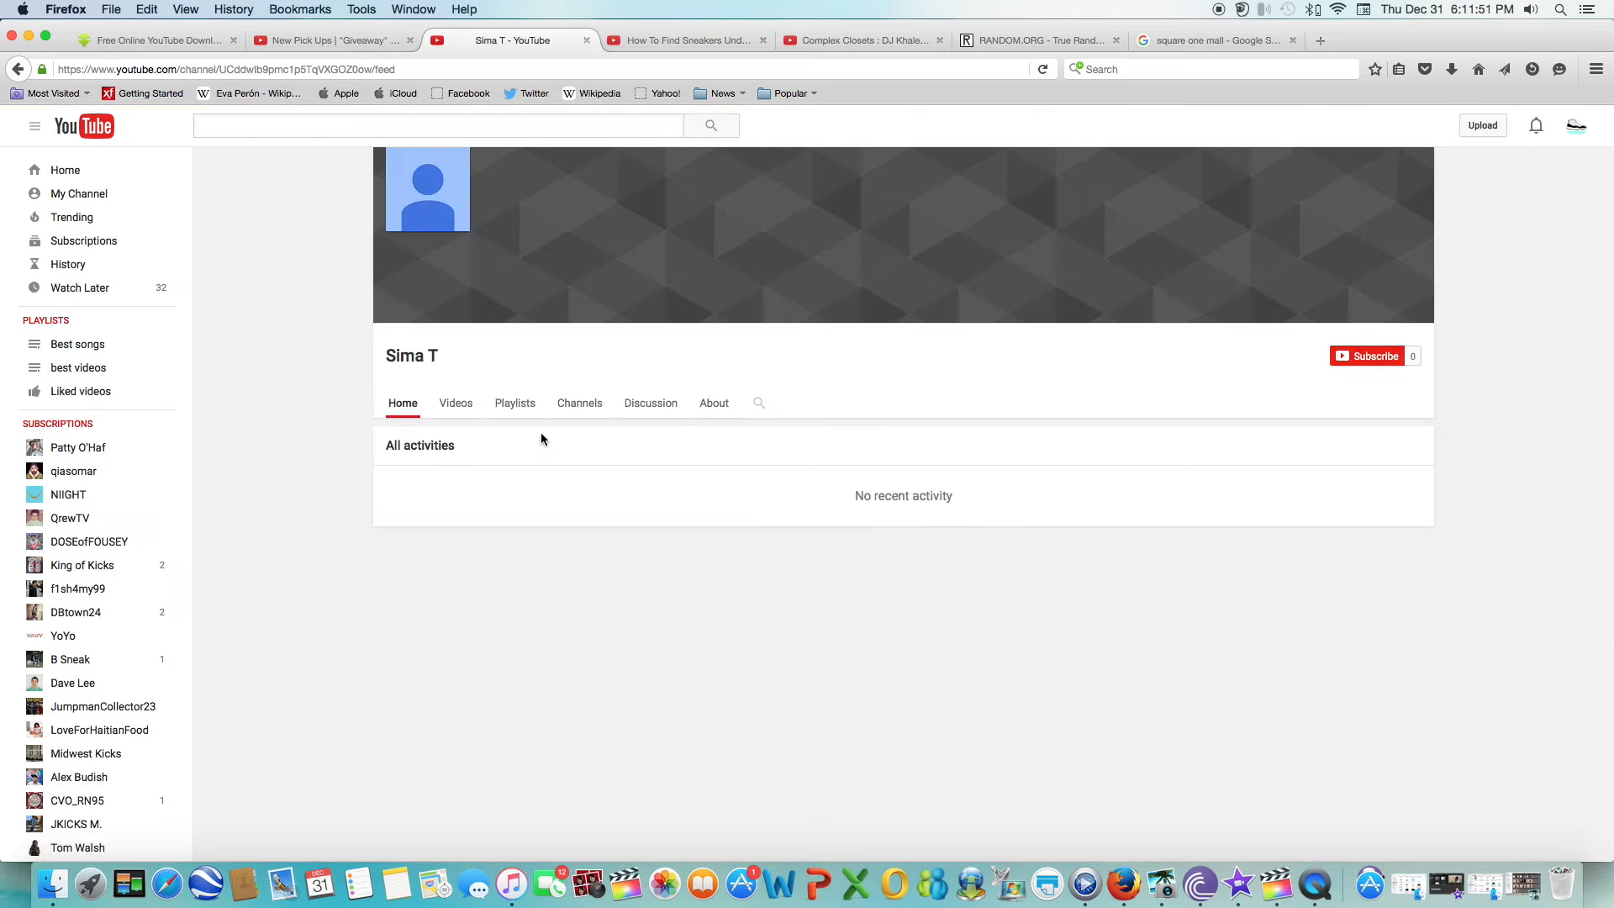
mouse_move(606, 439)
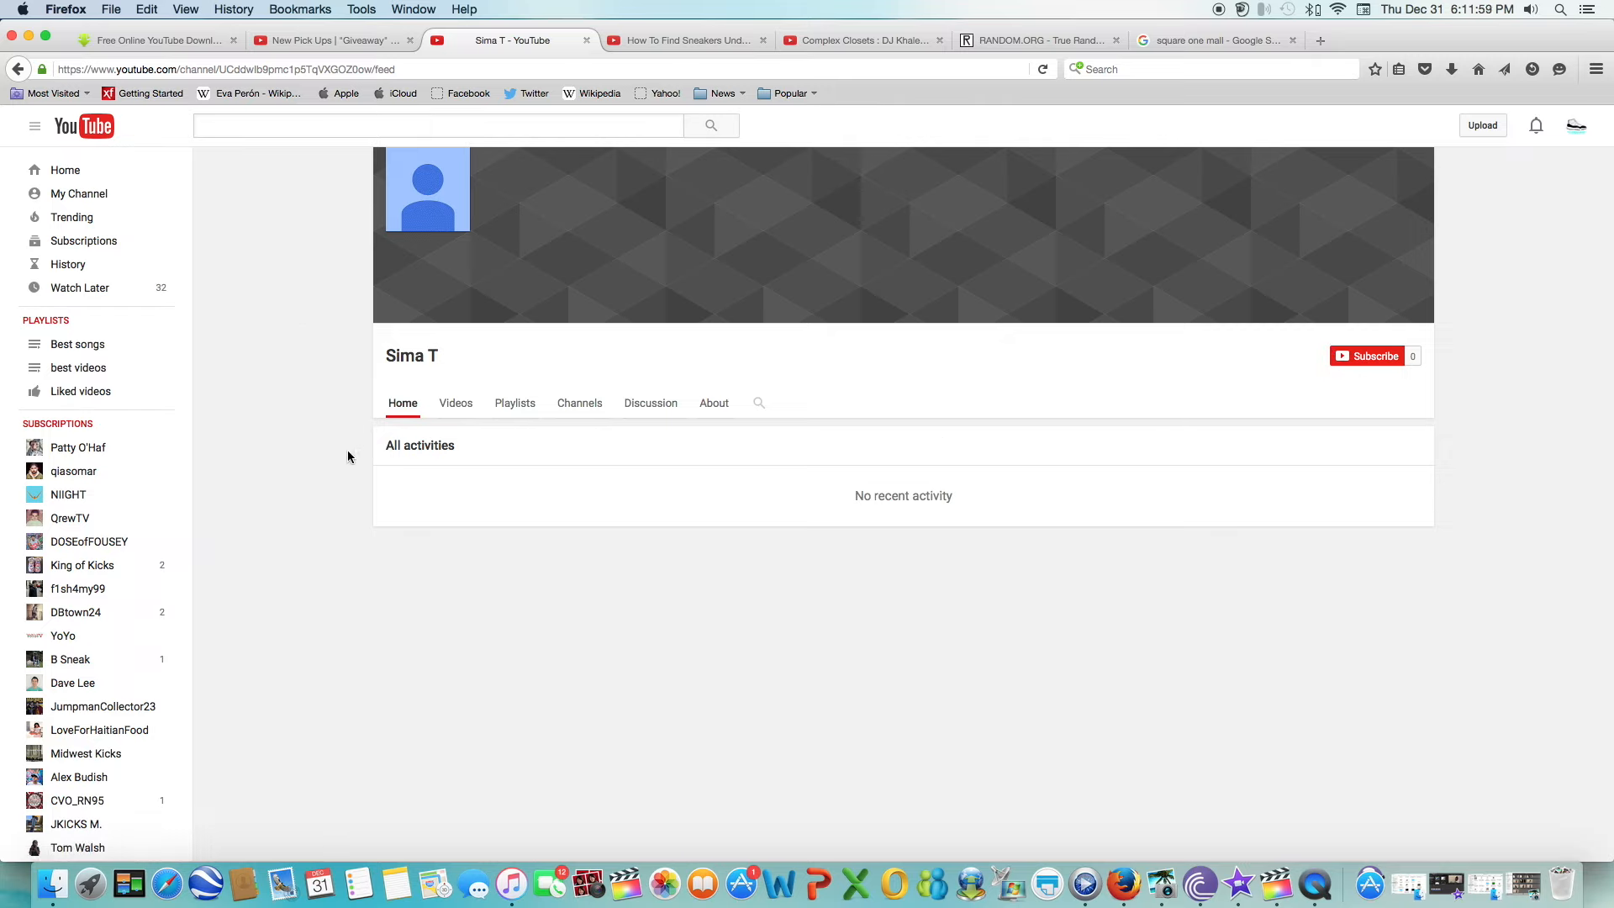
mouse_move(527, 441)
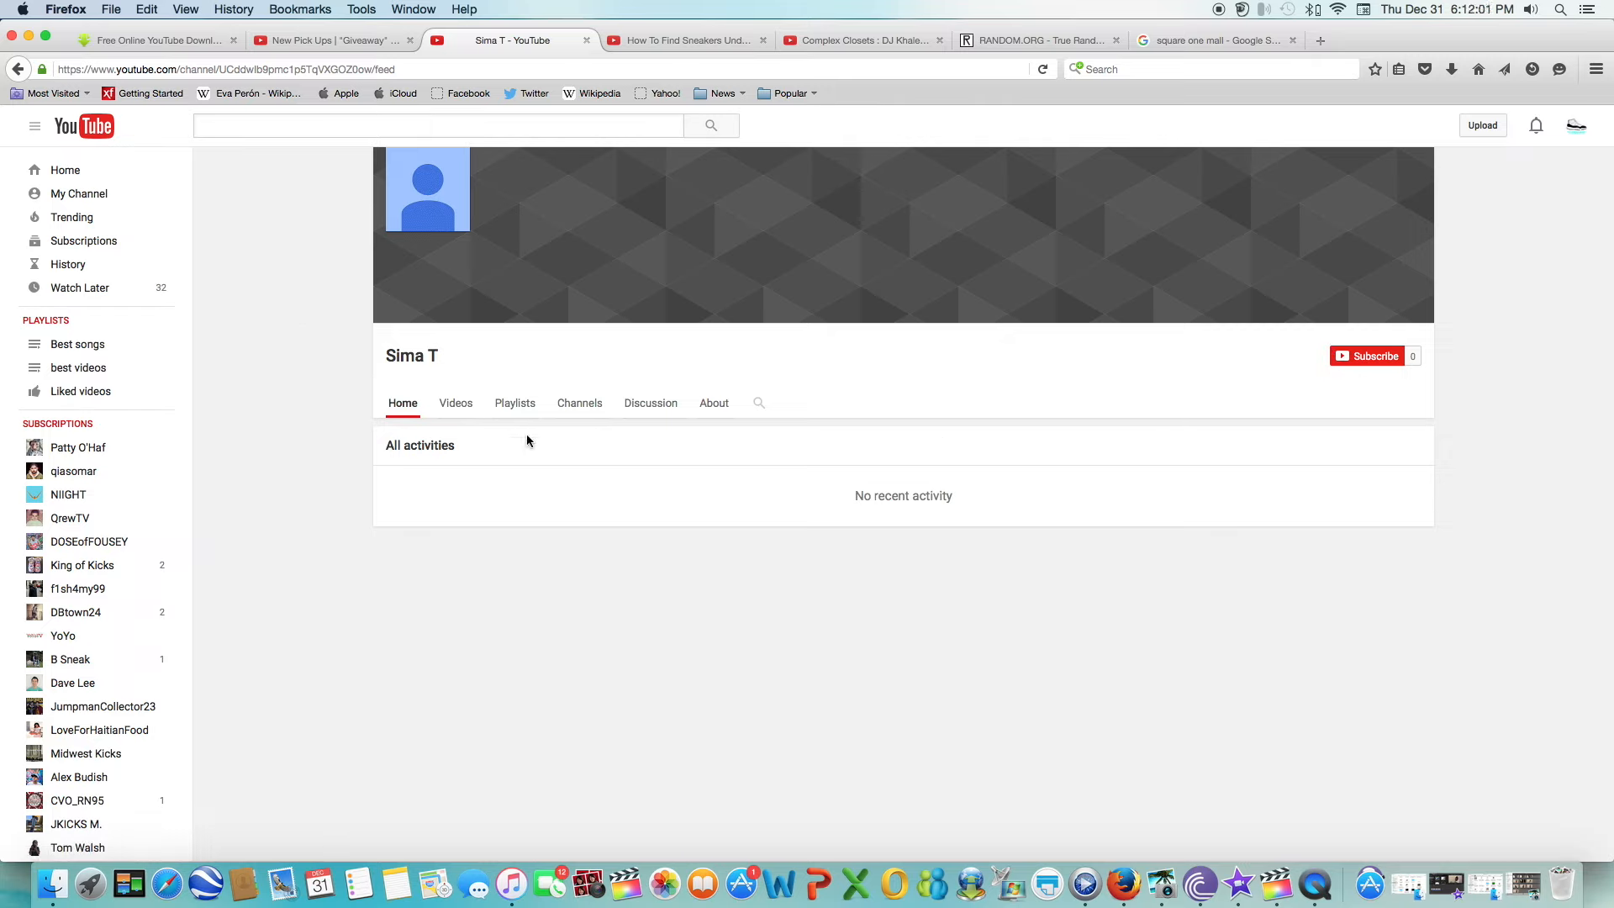
mouse_move(840, 599)
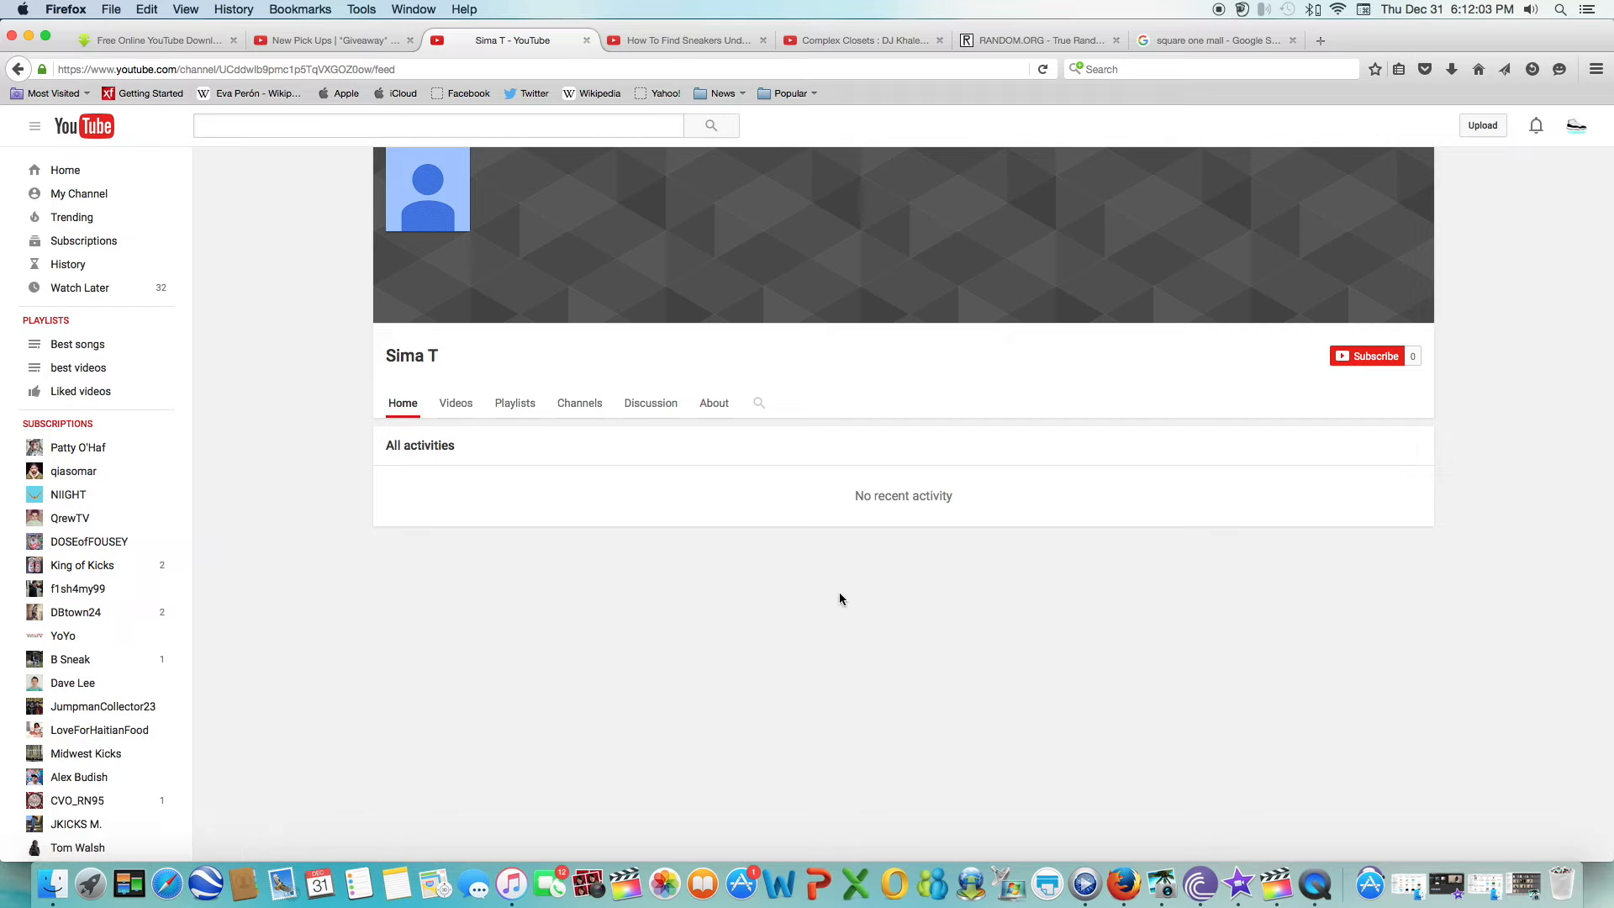
mouse_move(907, 574)
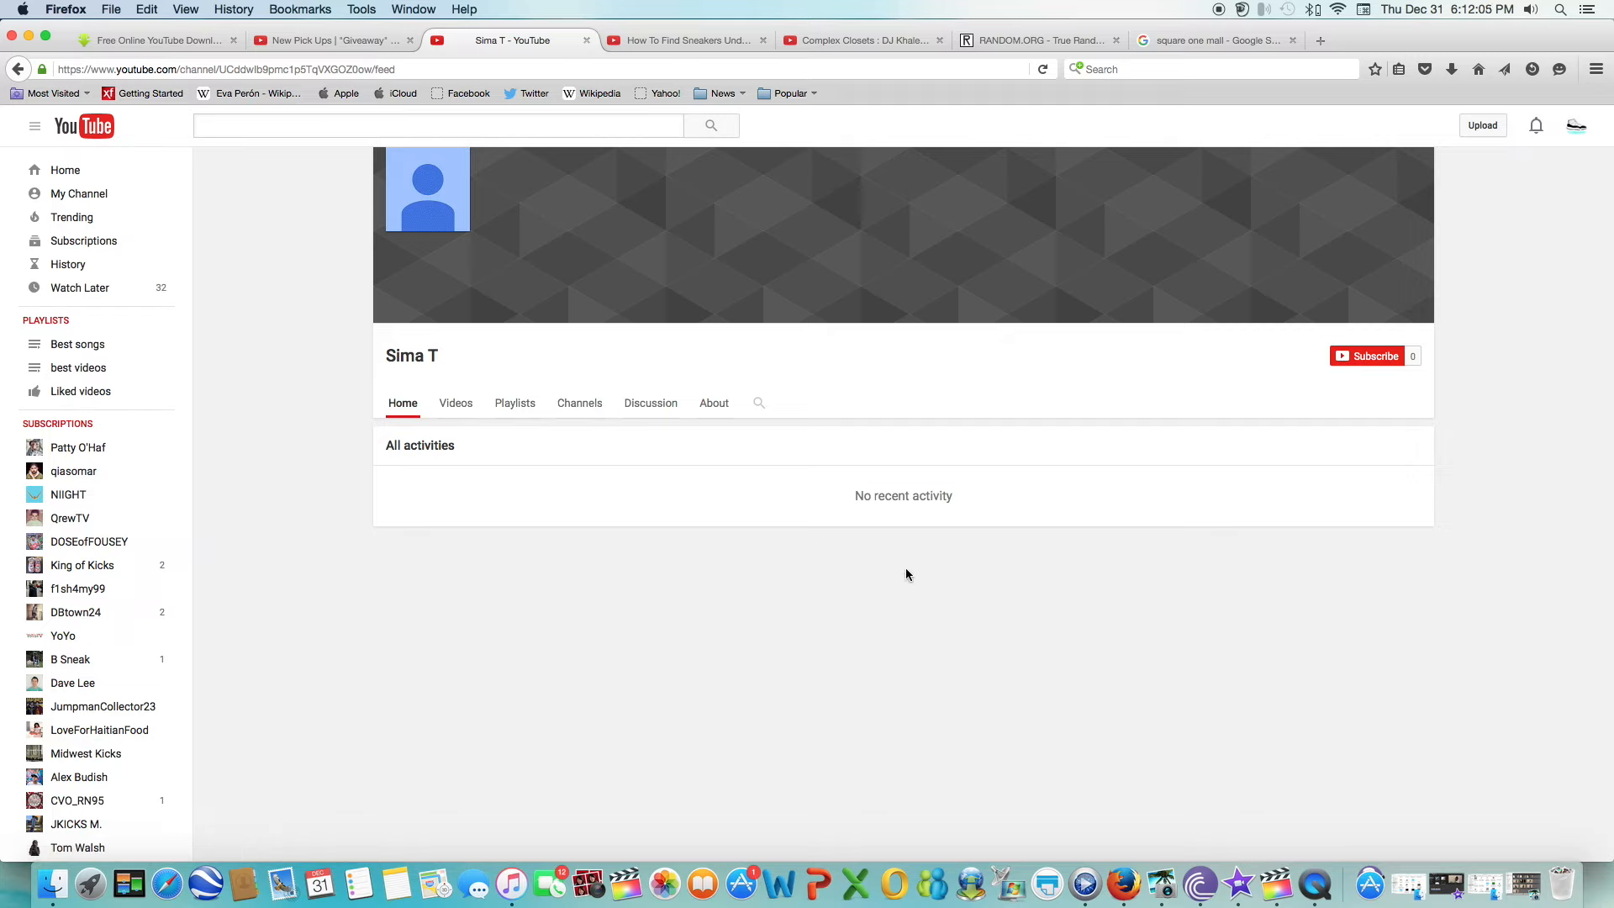
mouse_move(728, 540)
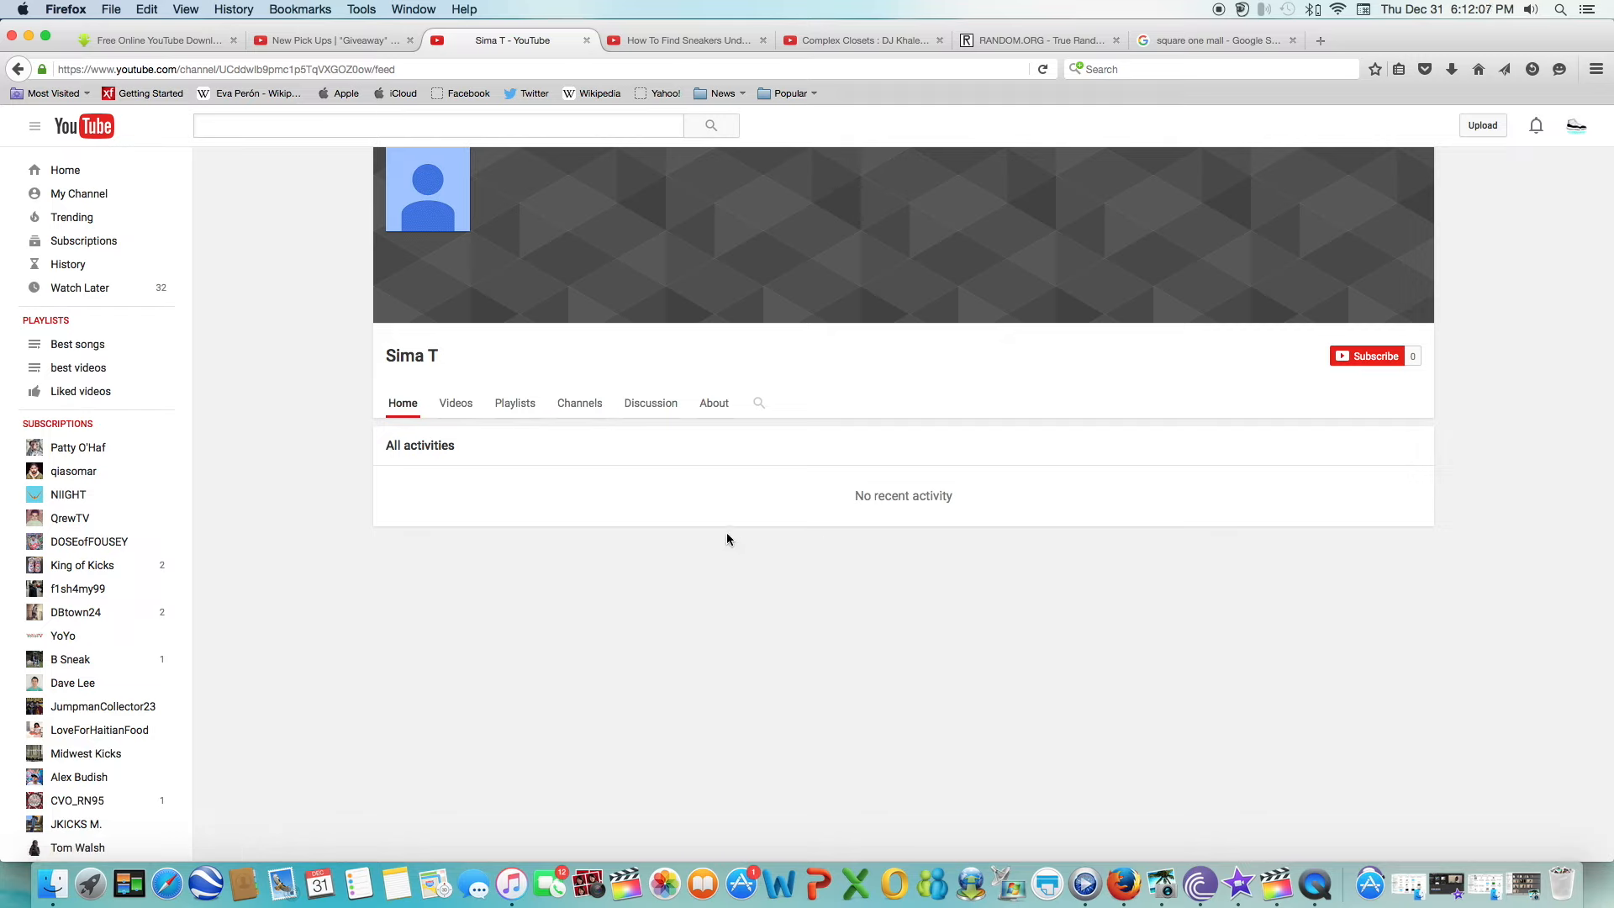
mouse_move(1224, 111)
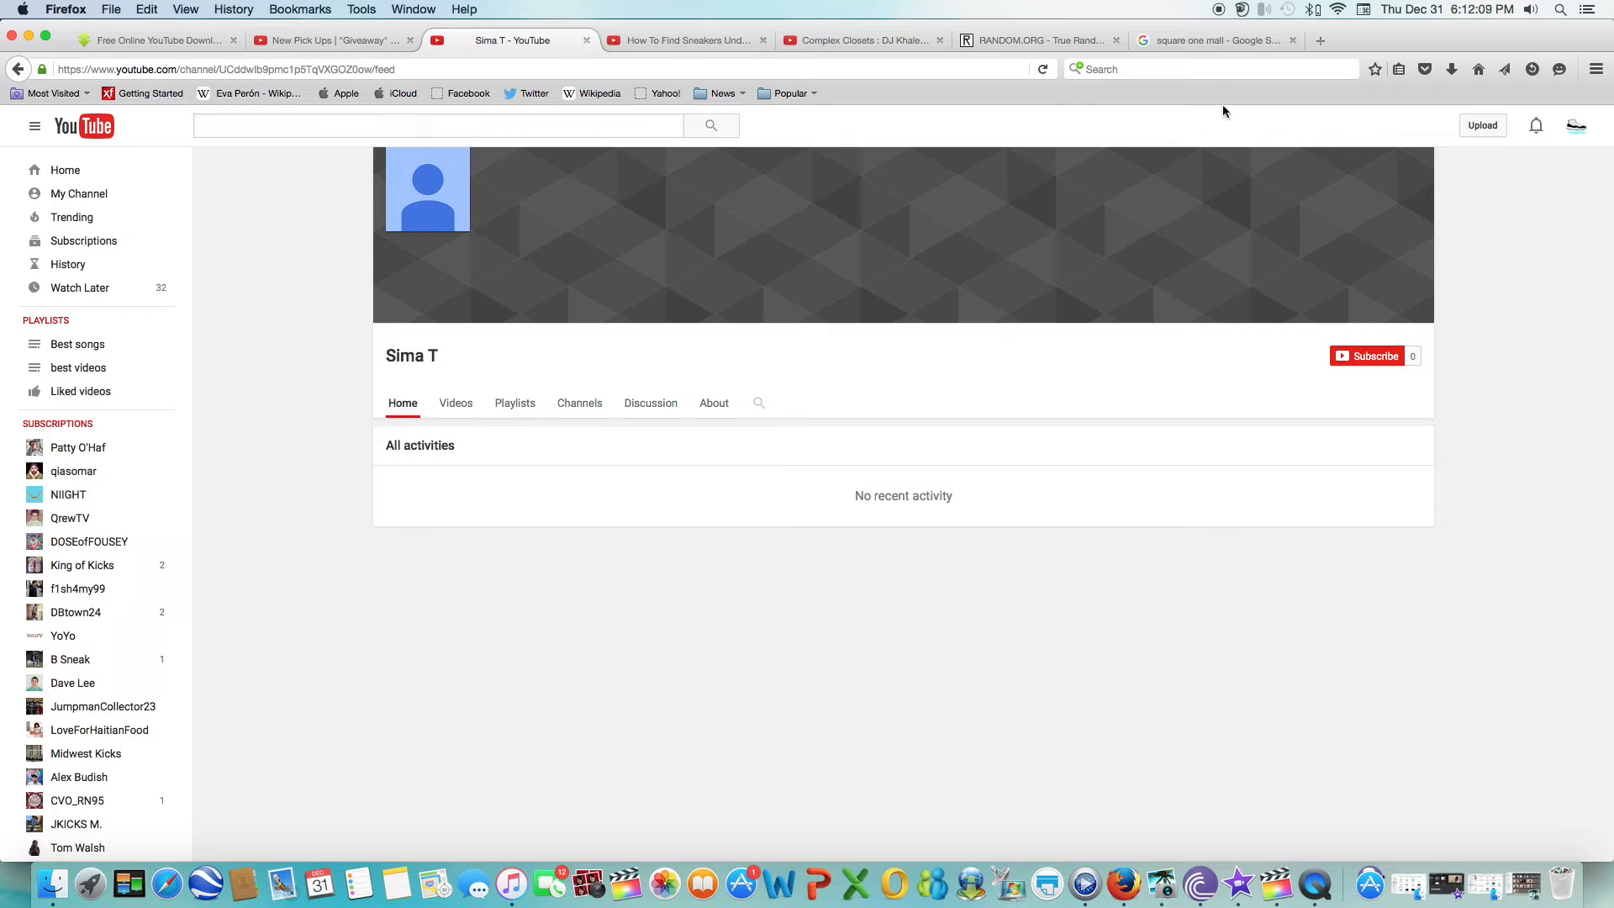
Show the available Wi-Fi networks list from the macOS menu bar over the channel page.
click(1339, 10)
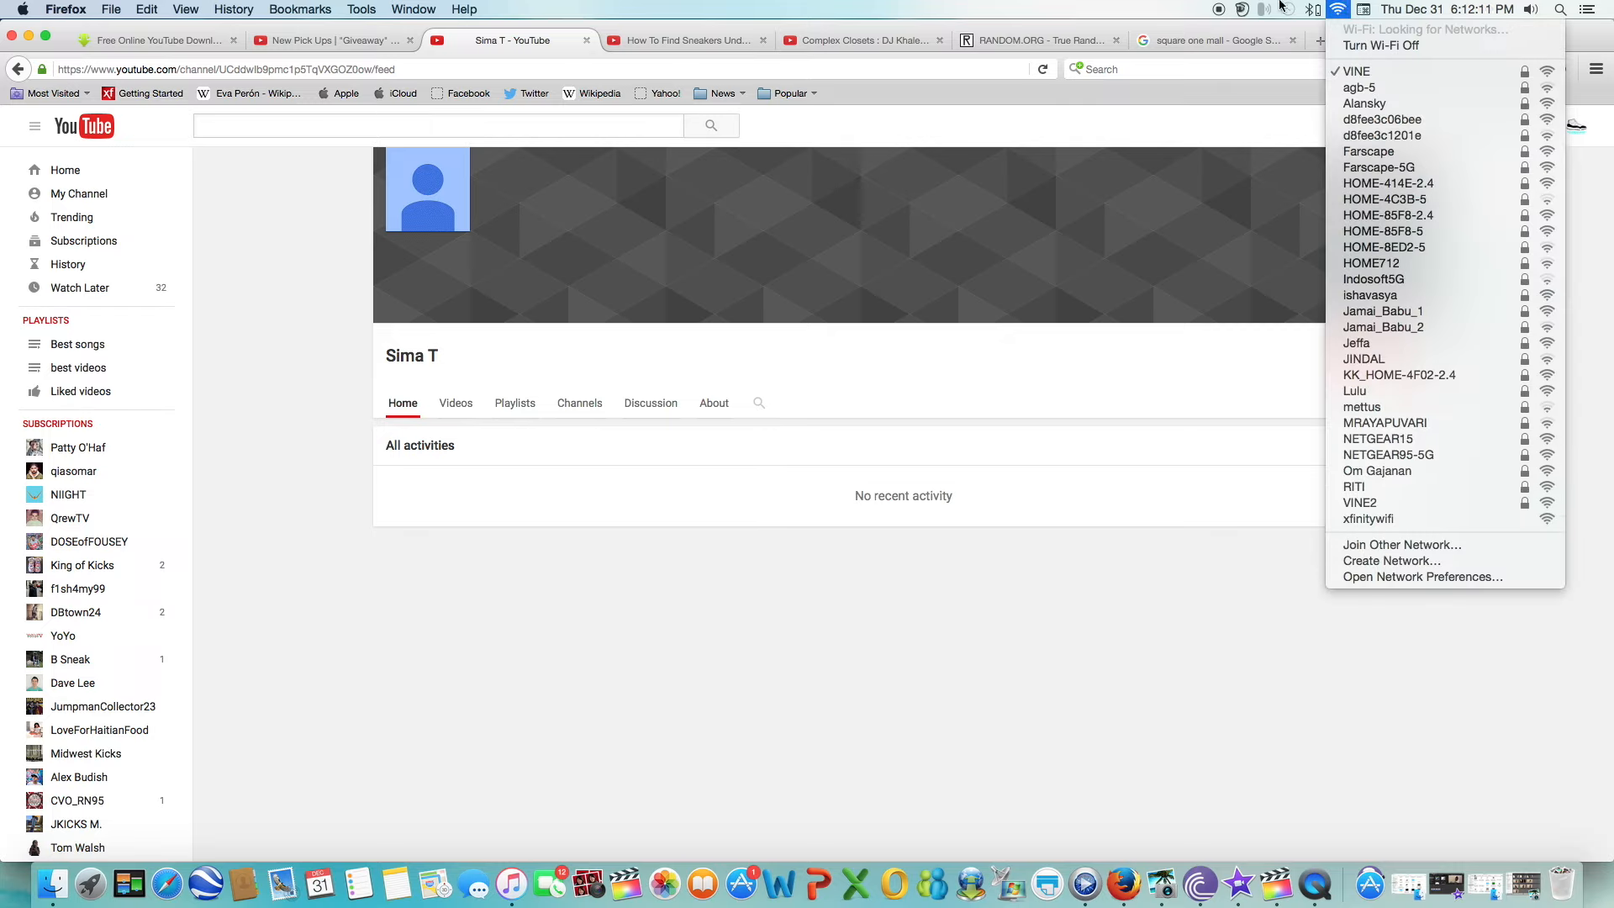